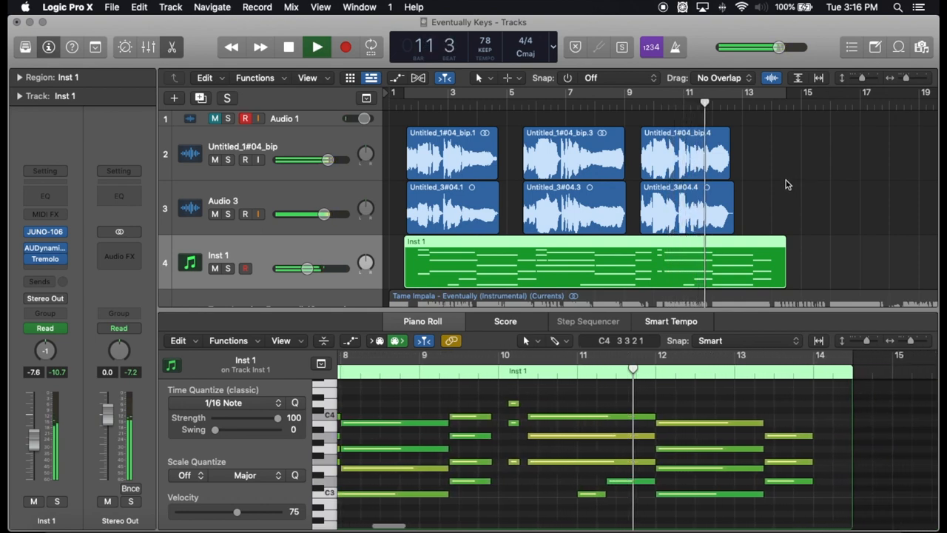
- Bring up the JUNO-106 on Inst 1 and confirm the BR Juno P-Saws patch
{"action": "left_click", "coordinate": [316, 45]}
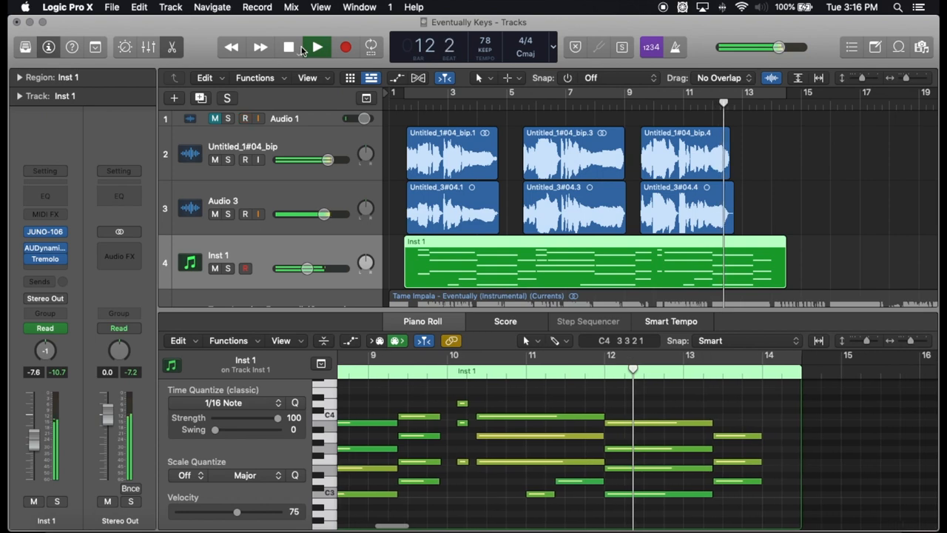
{"action": "left_click", "coordinate": [317, 46]}
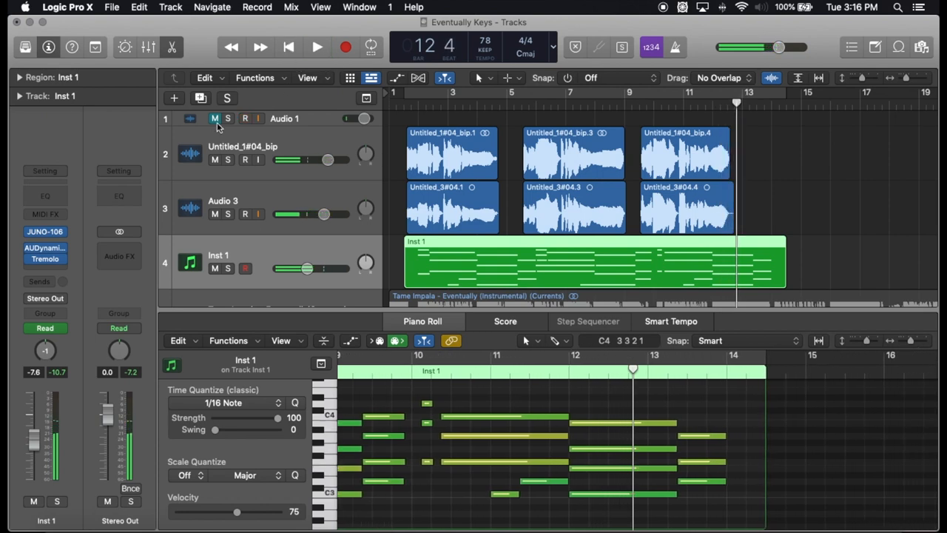
{"action": "left_click", "coordinate": [317, 46]}
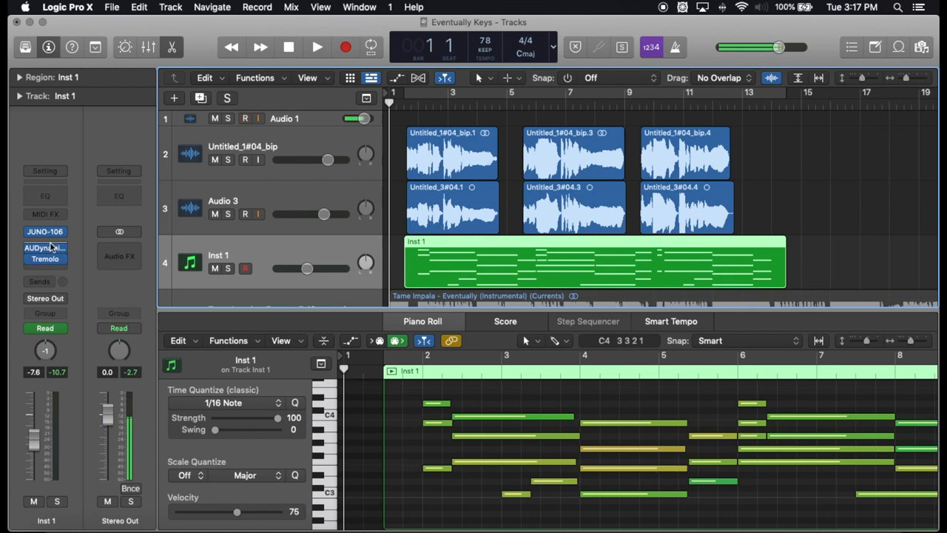
{"action": "left_click", "coordinate": [44, 231]}
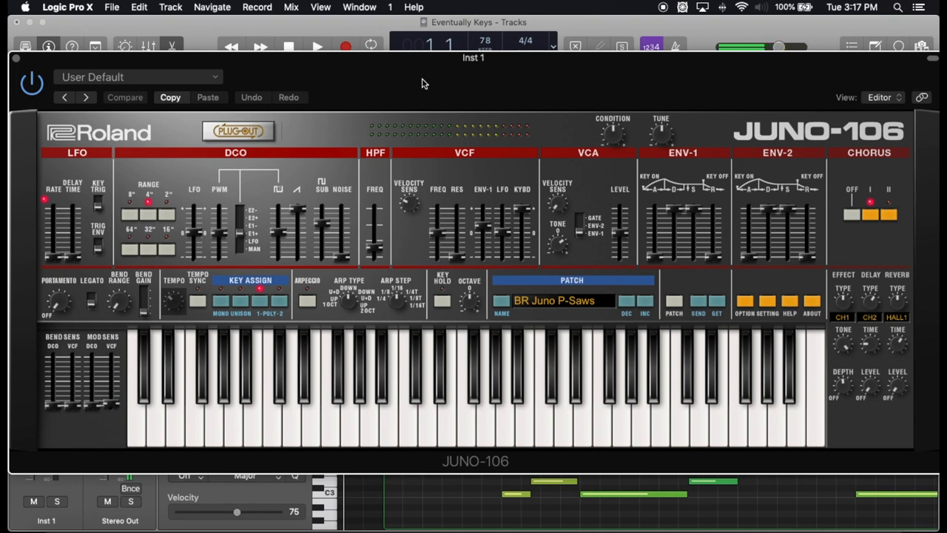
{"action": "mouse_move", "coordinate": [561, 240]}
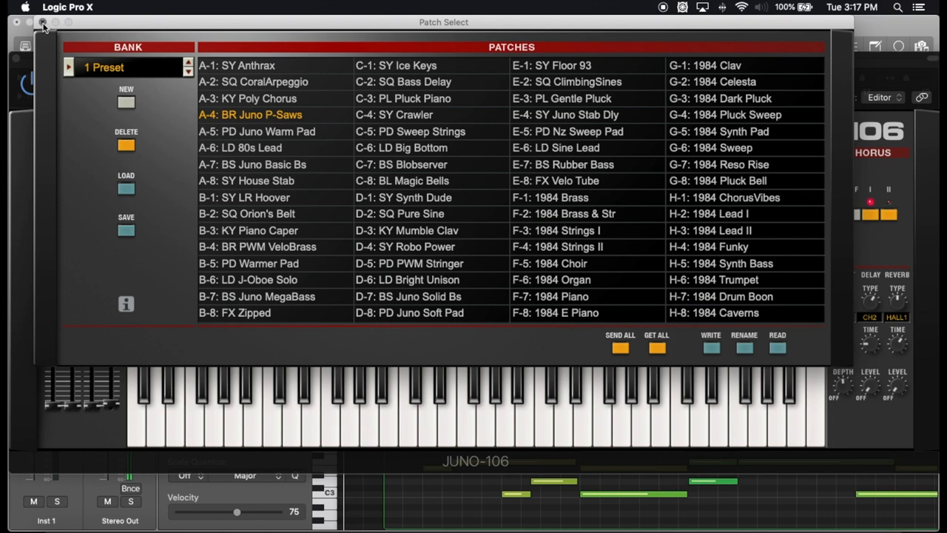
{"action": "left_click", "coordinate": [43, 22]}
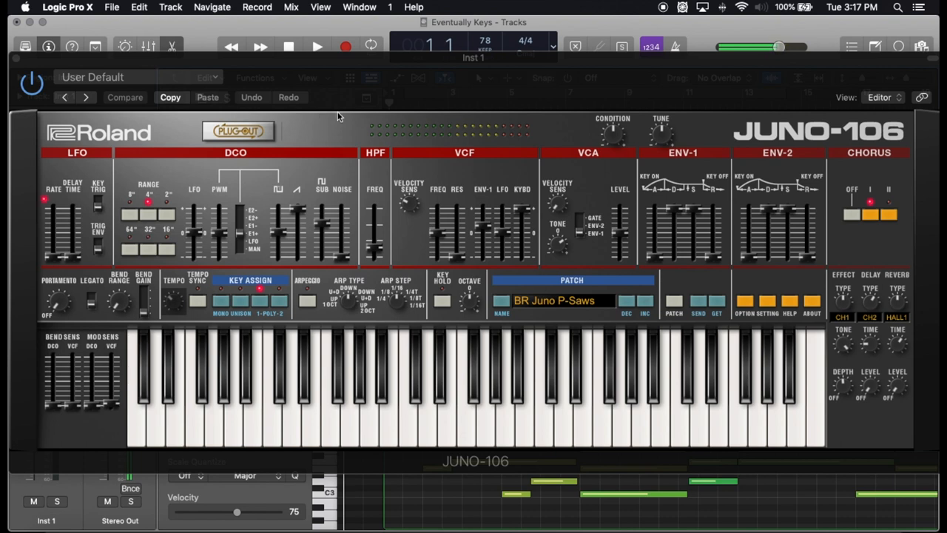
{"action": "mouse_move", "coordinate": [343, 136]}
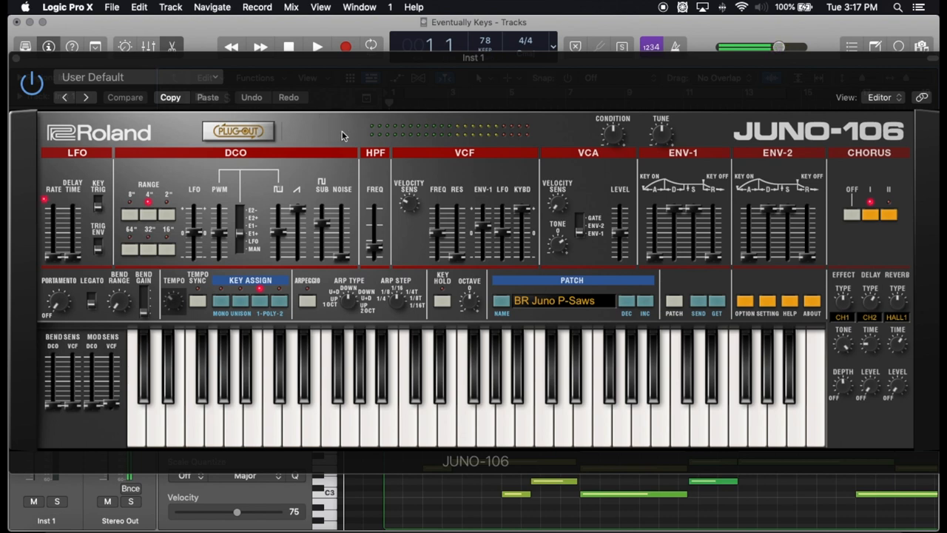
{"action": "mouse_move", "coordinate": [382, 198]}
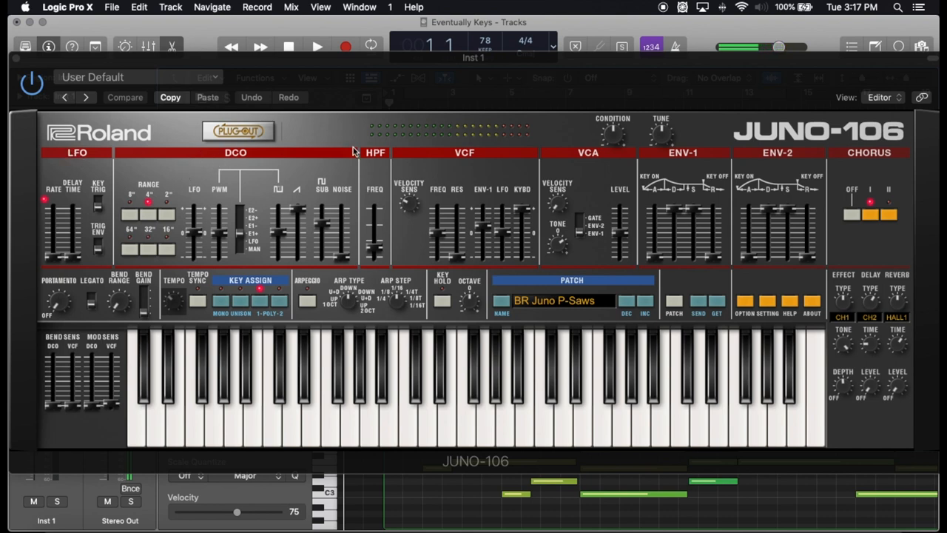
{"action": "mouse_move", "coordinate": [259, 156]}
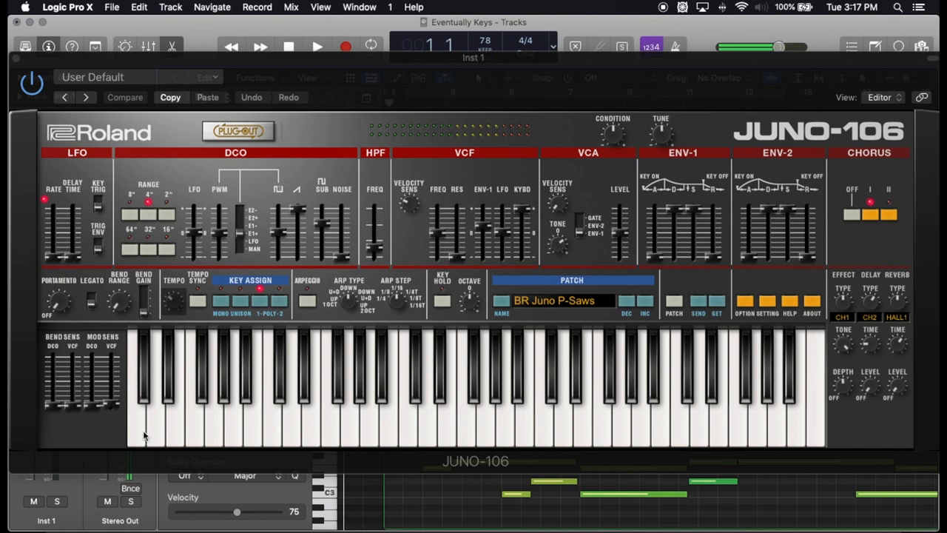
{"action": "mouse_move", "coordinate": [319, 146]}
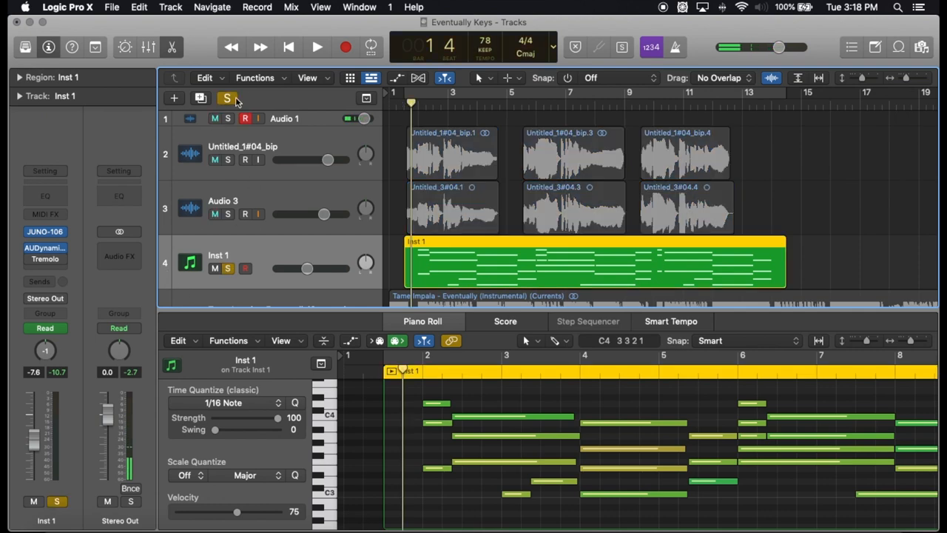
- Audition the soloed keys part, then stop playback
{"action": "left_click", "coordinate": [317, 46]}
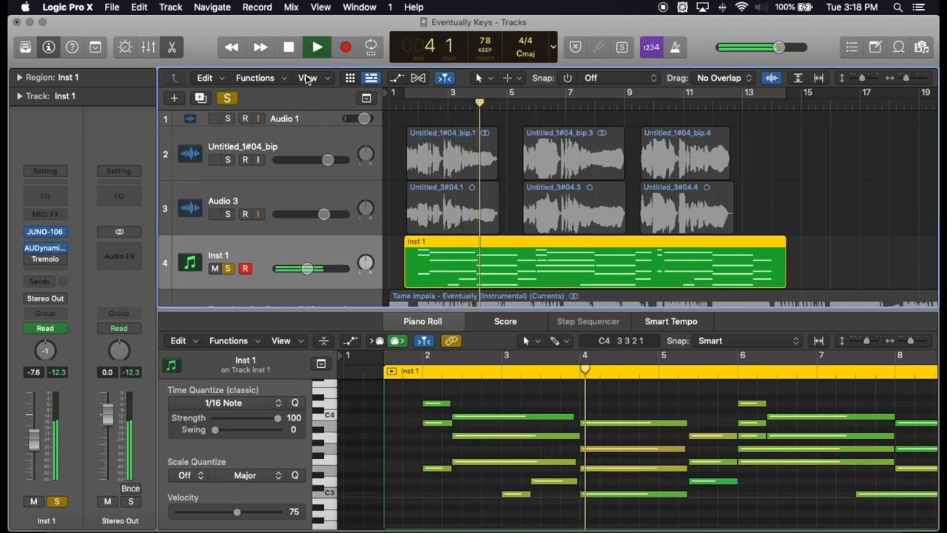
{"action": "left_click", "coordinate": [316, 46]}
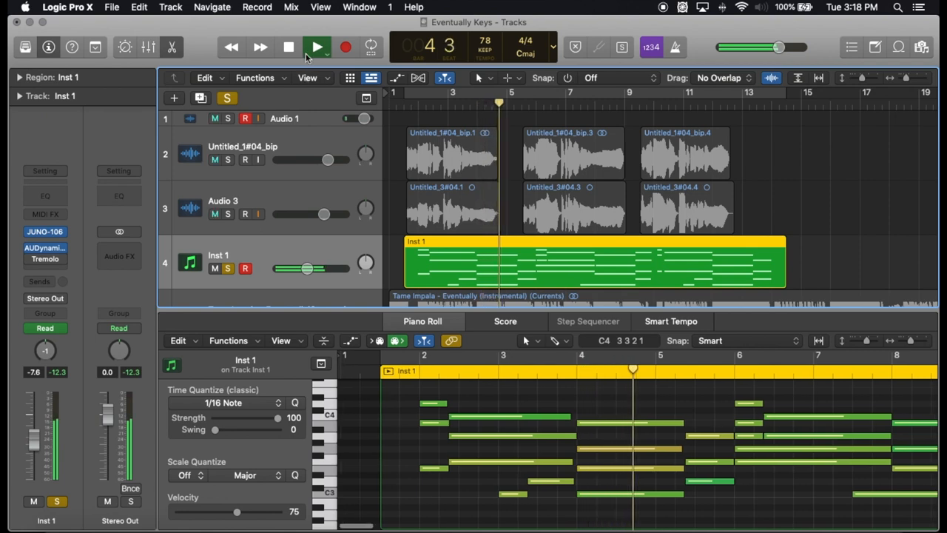
{"action": "left_click", "coordinate": [317, 46]}
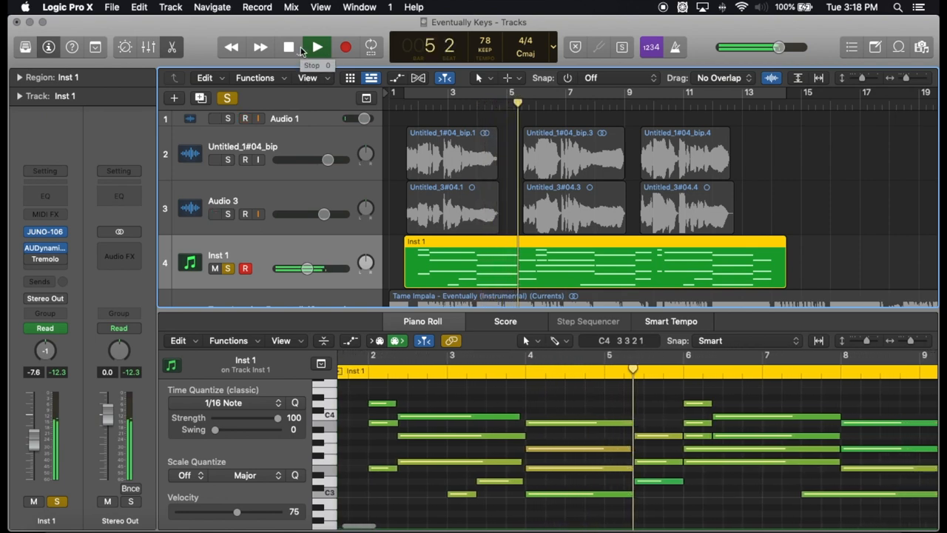
{"action": "left_click", "coordinate": [318, 46]}
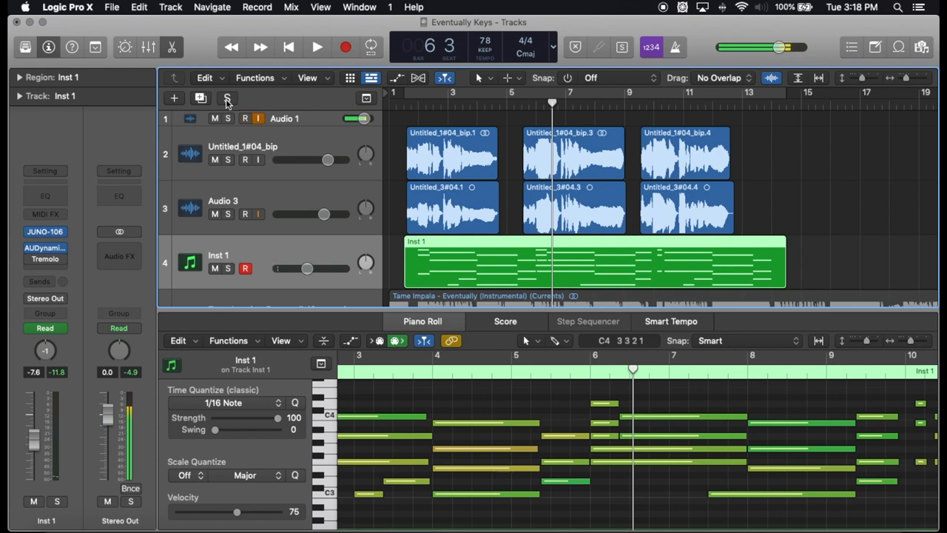
- Release solo and bring up the Tremolo effect options for the keys track
{"action": "left_click", "coordinate": [246, 118]}
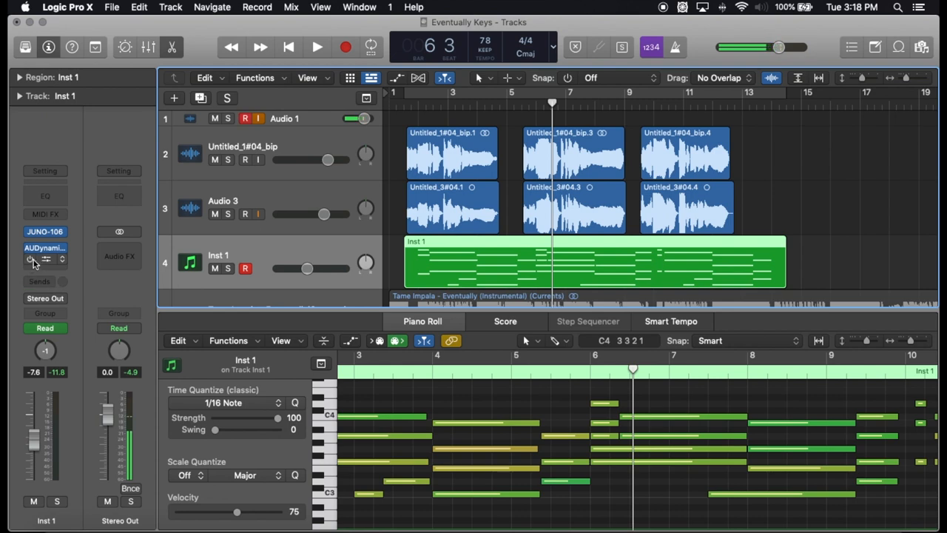
{"action": "left_click", "coordinate": [45, 259]}
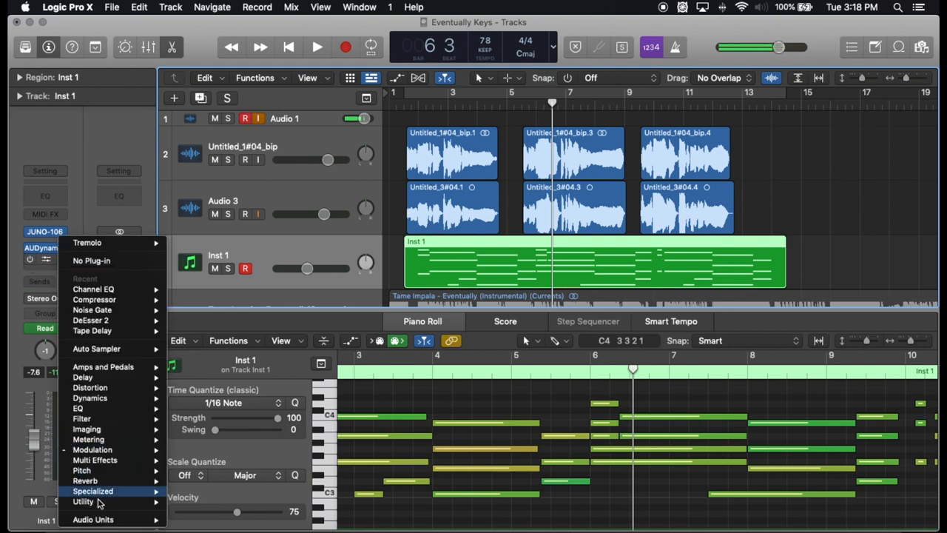
{"action": "mouse_move", "coordinate": [92, 450]}
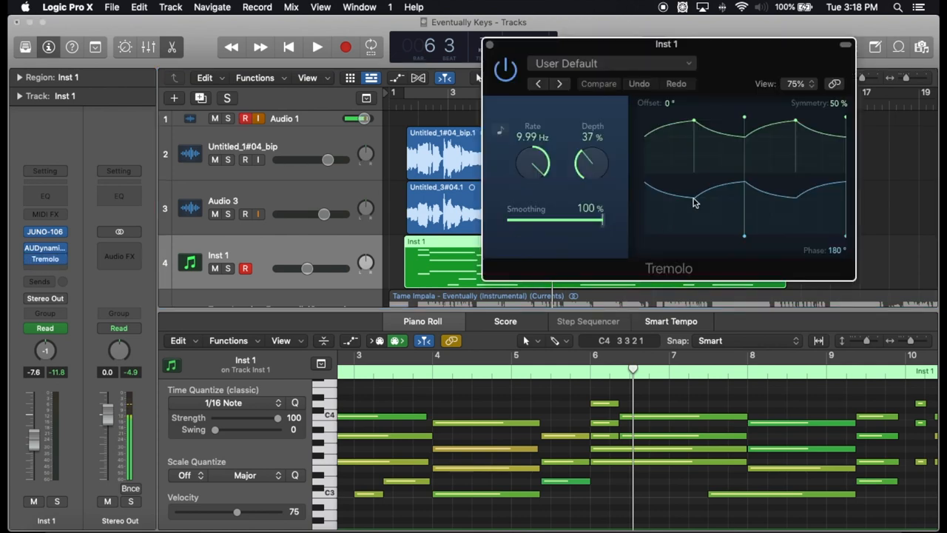
{"action": "mouse_move", "coordinate": [526, 136]}
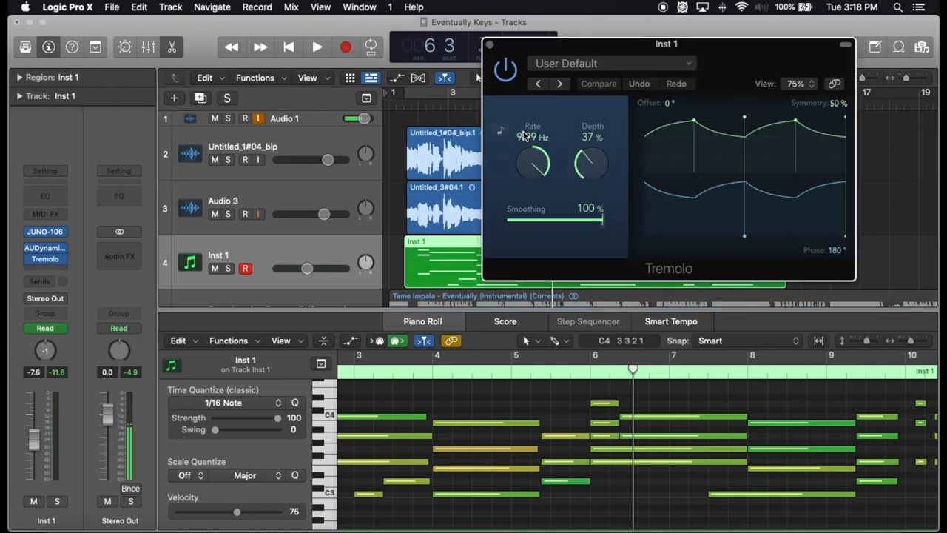
- Reveal the Inst 1 Tremolo Depth automation ramping between 20 and 85
{"action": "left_click_drag", "start_coordinate": [532, 163], "coordinate": [529, 175]}
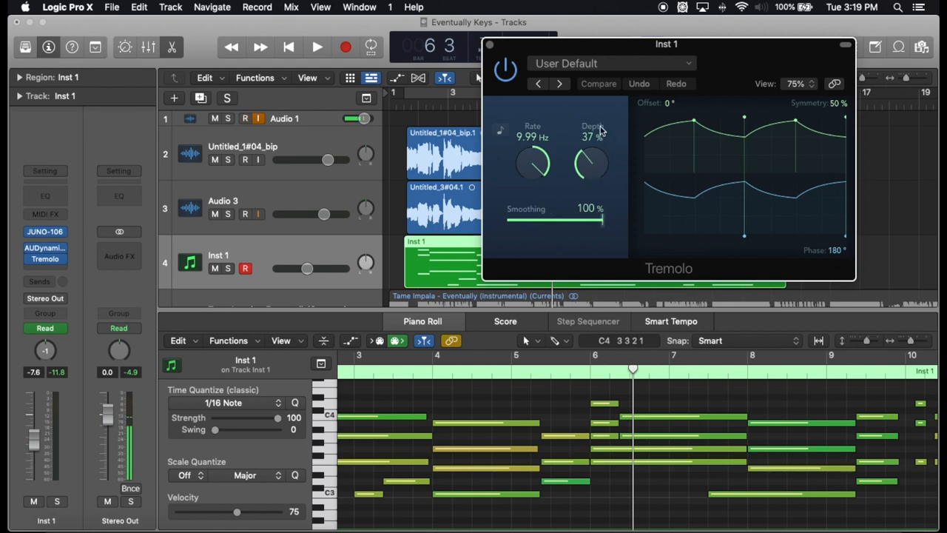
{"action": "mouse_move", "coordinate": [559, 160]}
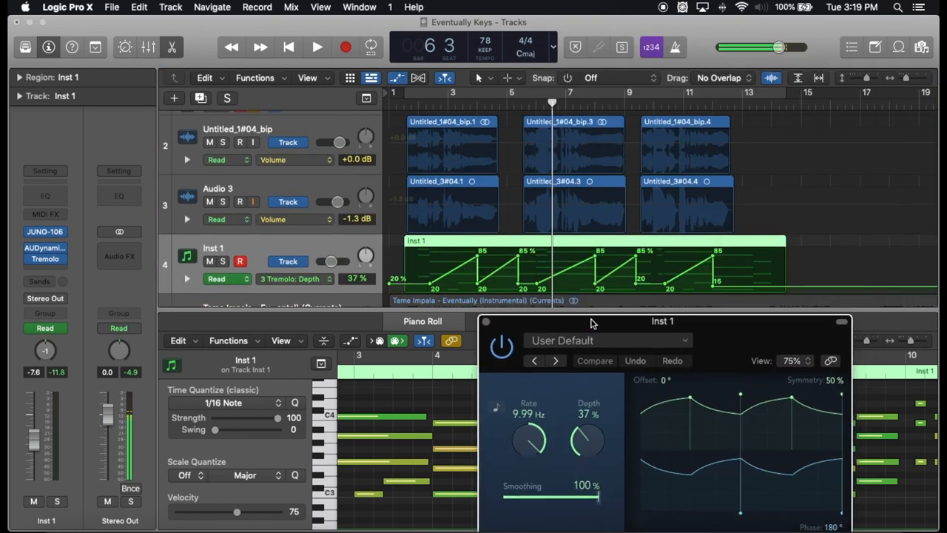
- Move the Tremolo window aside and return the playhead to bar 1
{"action": "left_click_drag", "start_coordinate": [663, 320], "coordinate": [678, 319]}
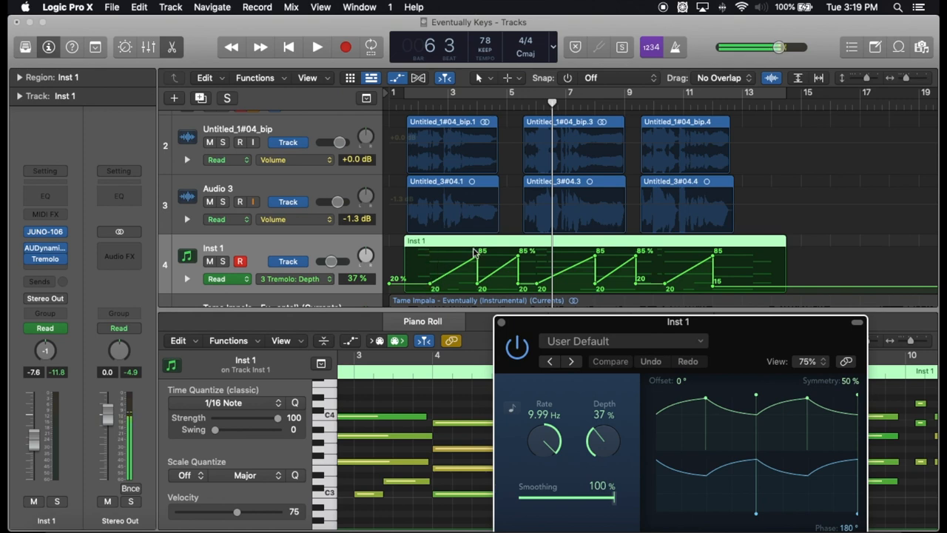
{"action": "mouse_move", "coordinate": [503, 274]}
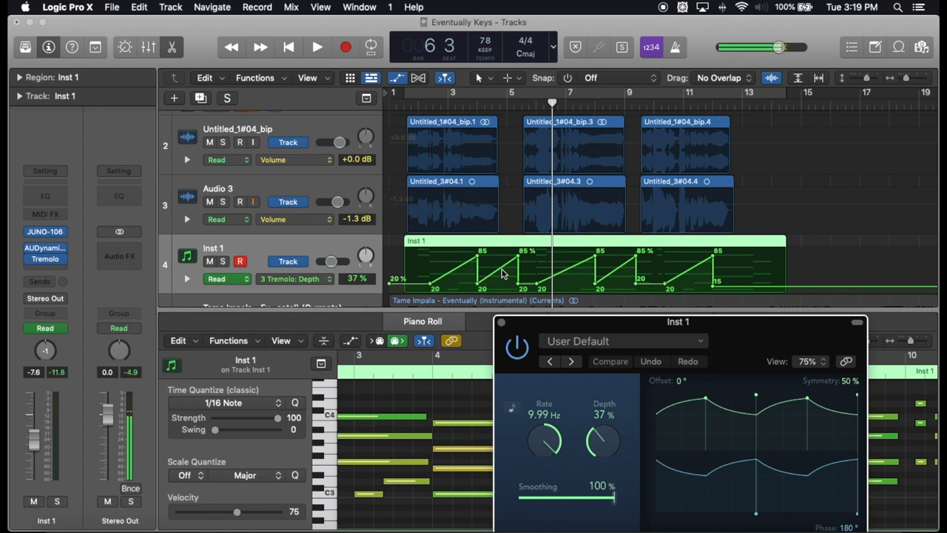
{"action": "mouse_move", "coordinate": [521, 289]}
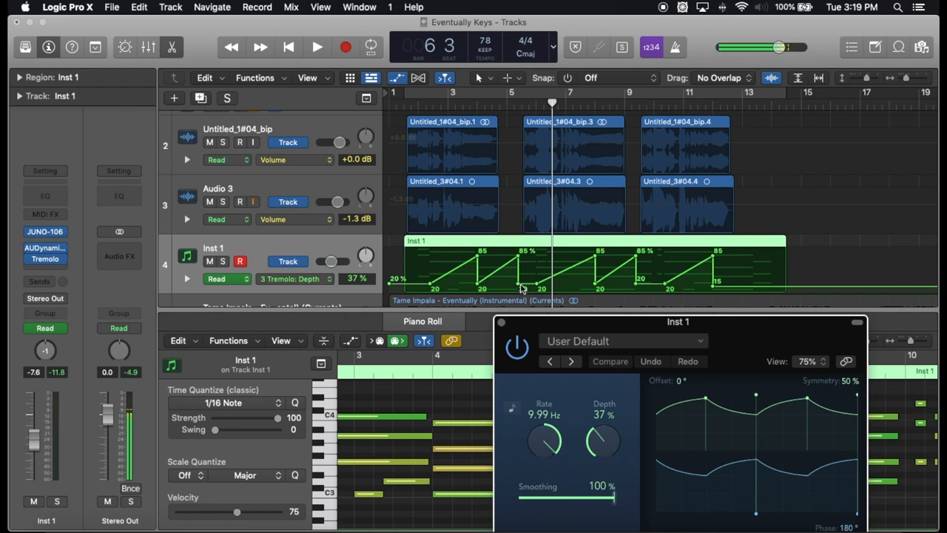
{"action": "mouse_move", "coordinate": [431, 127]}
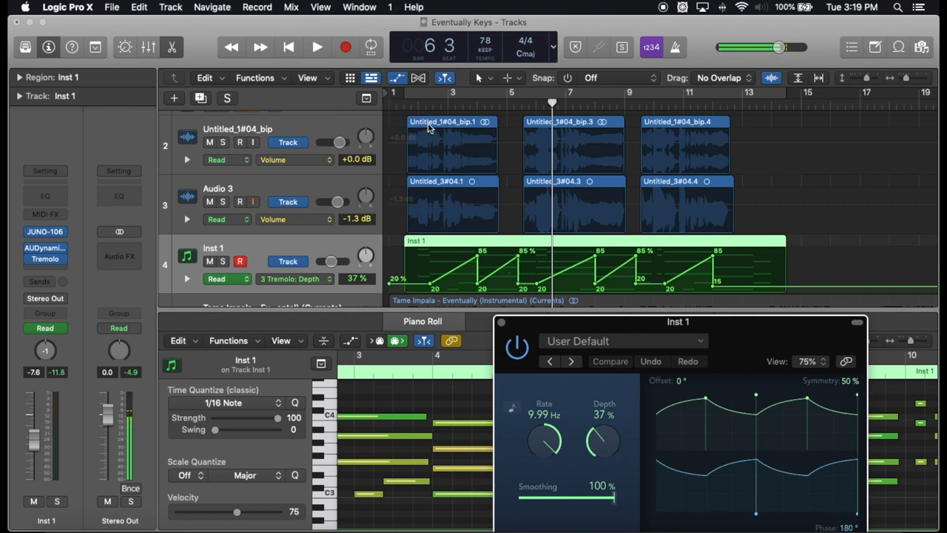
{"action": "left_click_drag", "start_coordinate": [603, 441], "coordinate": [598, 444]}
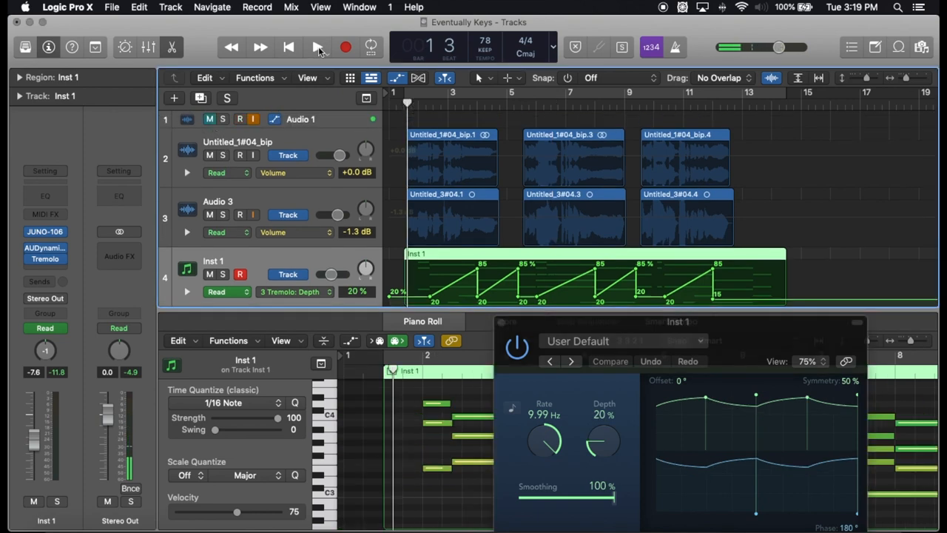
- Play through about bar 12 while the Tremolo depth follows its automated ramps
{"action": "left_click", "coordinate": [317, 46]}
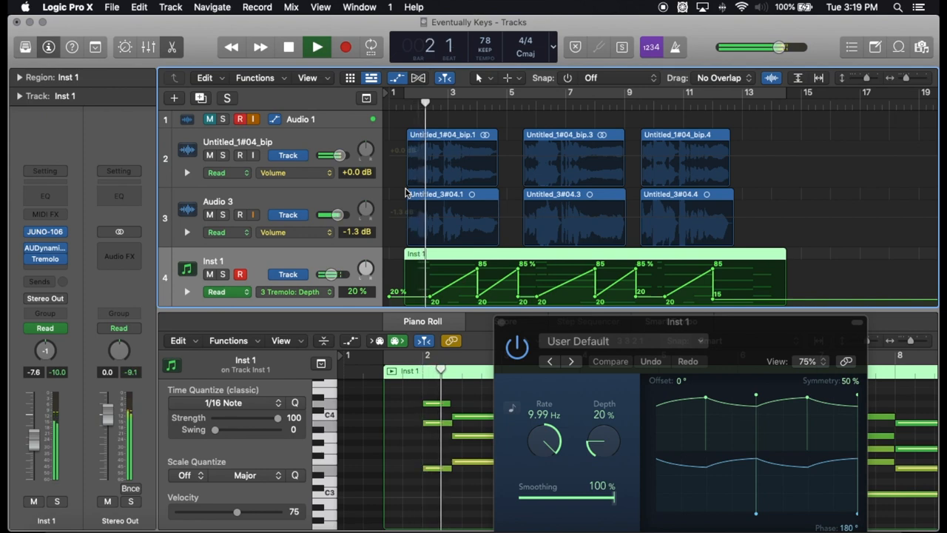
{"action": "left_click_drag", "start_coordinate": [603, 444], "coordinate": [603, 426]}
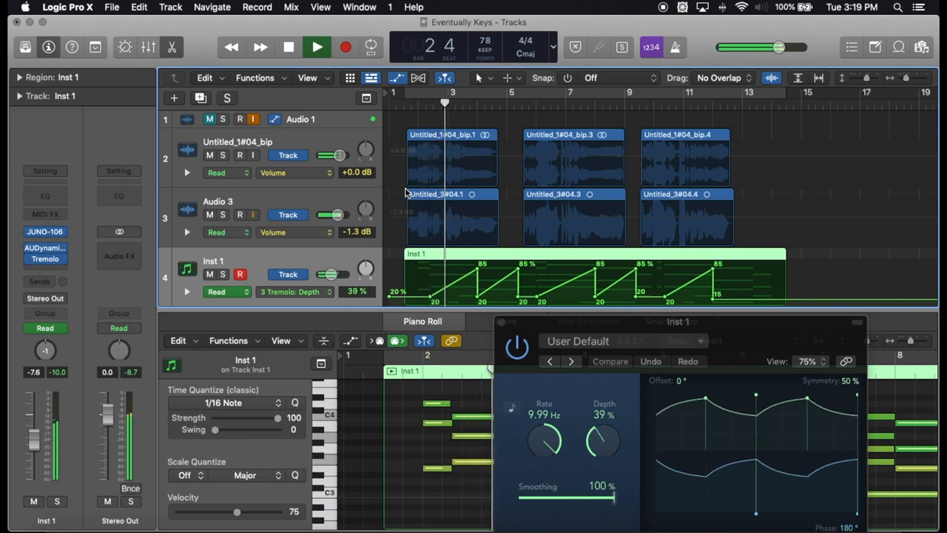
{"action": "left_click_drag", "start_coordinate": [603, 441], "coordinate": [604, 415]}
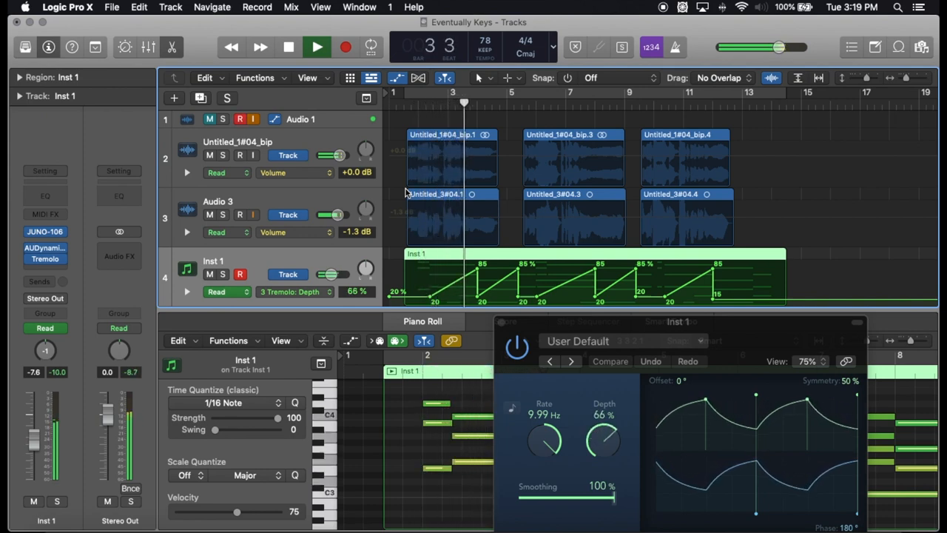
{"action": "left_click_drag", "start_coordinate": [604, 441], "coordinate": [603, 458]}
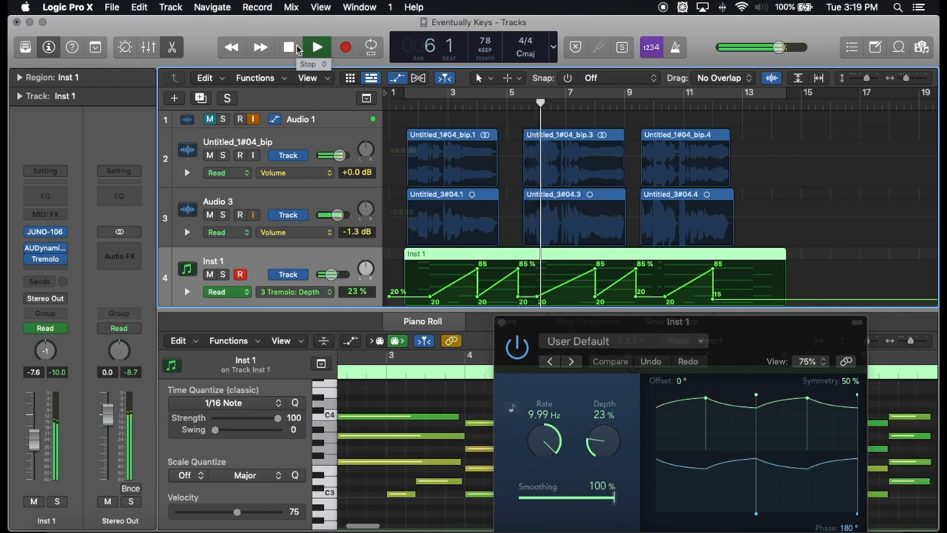
{"action": "left_click_drag", "start_coordinate": [604, 440], "coordinate": [607, 426]}
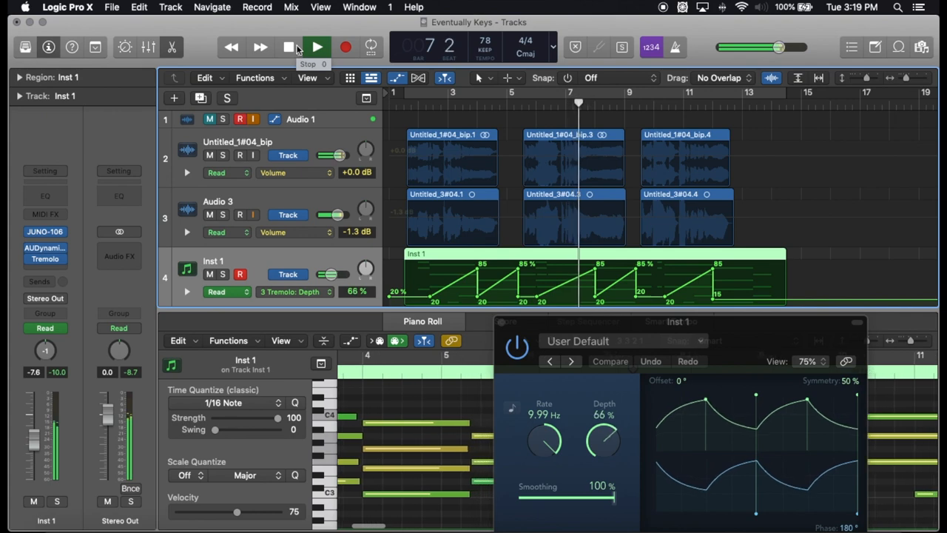
{"action": "left_click_drag", "start_coordinate": [604, 437], "coordinate": [604, 458]}
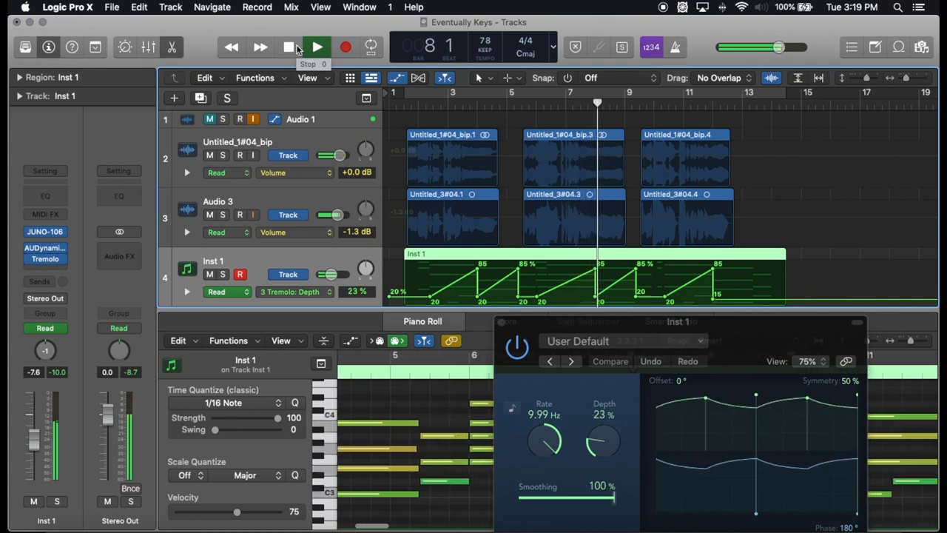
{"action": "left_click_drag", "start_coordinate": [604, 441], "coordinate": [603, 414]}
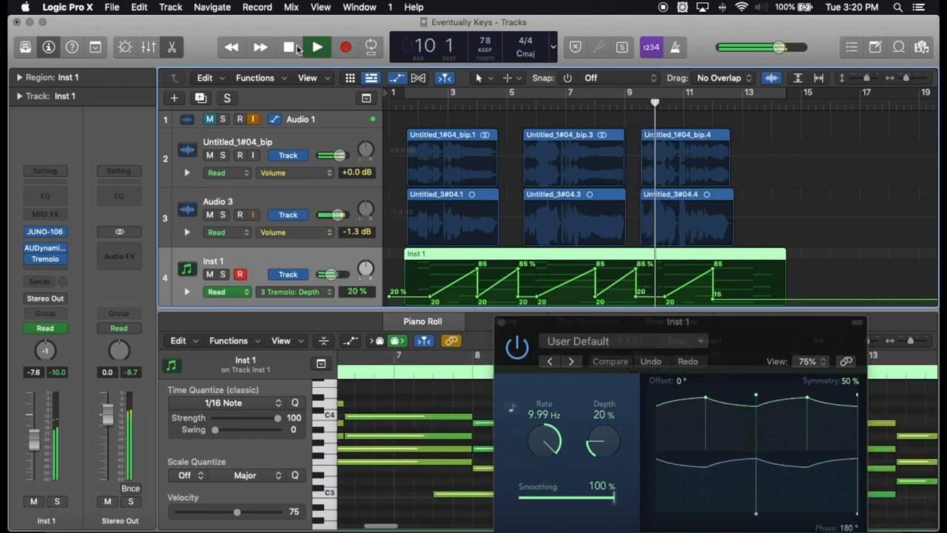
{"action": "left_click_drag", "start_coordinate": [604, 441], "coordinate": [603, 426]}
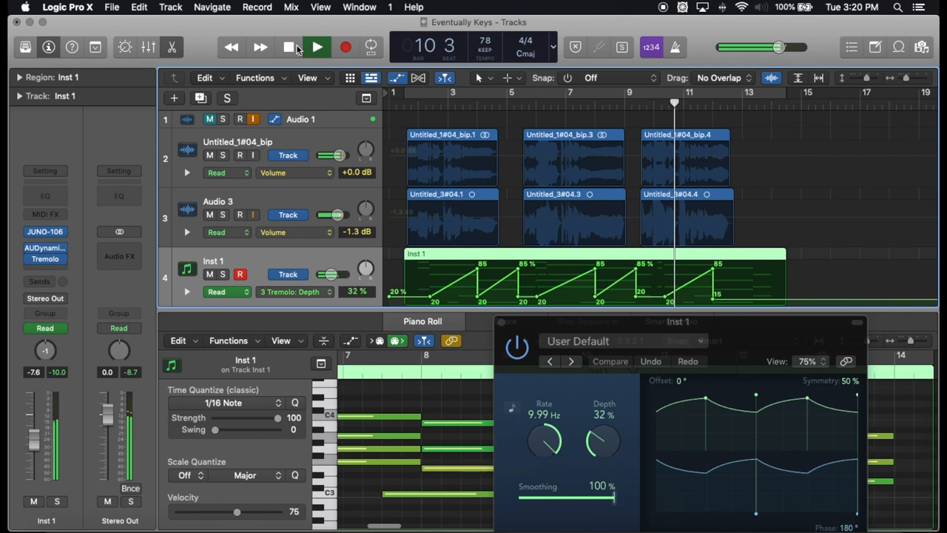
{"action": "left_click_drag", "start_coordinate": [604, 441], "coordinate": [603, 414]}
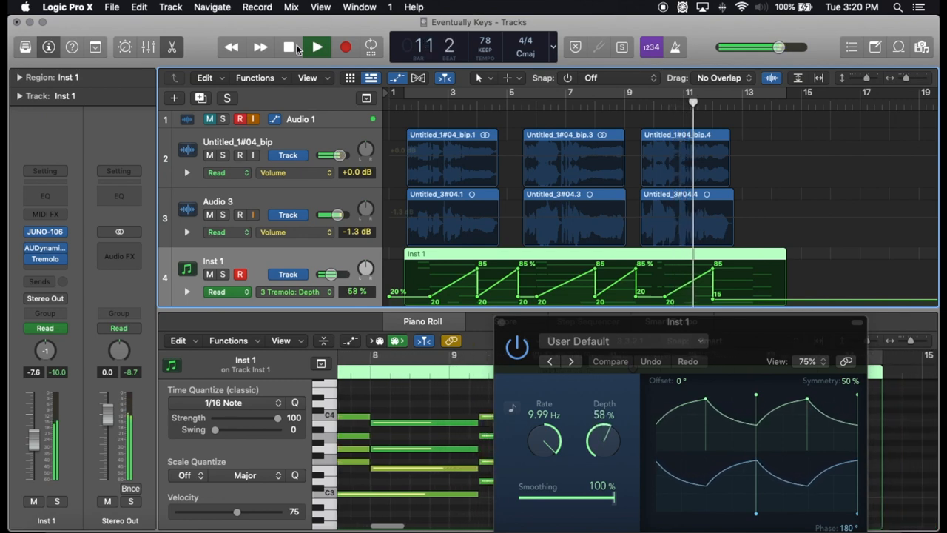
{"action": "left_click_drag", "start_coordinate": [604, 441], "coordinate": [614, 414]}
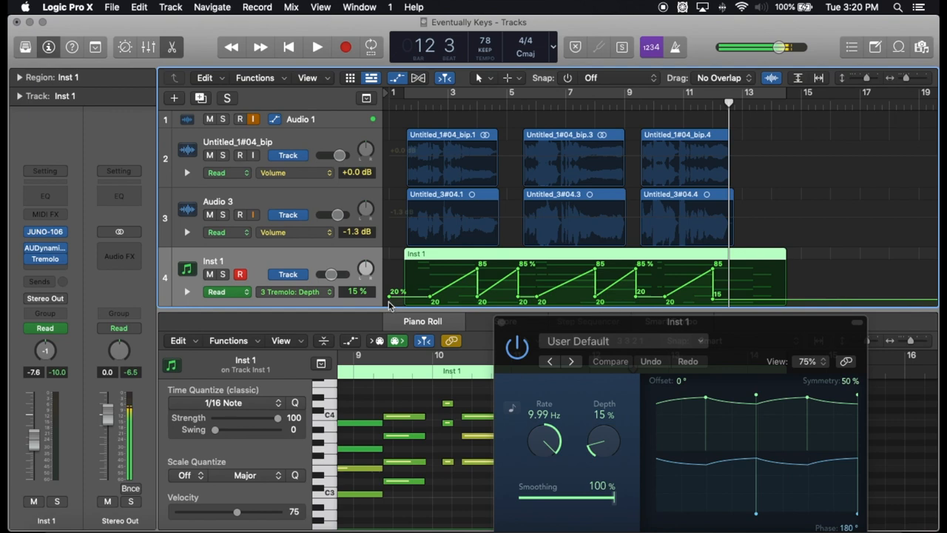
- Close the Tremolo window, leaving depth automation ramping between 20% and 85%
{"action": "left_click", "coordinate": [240, 119]}
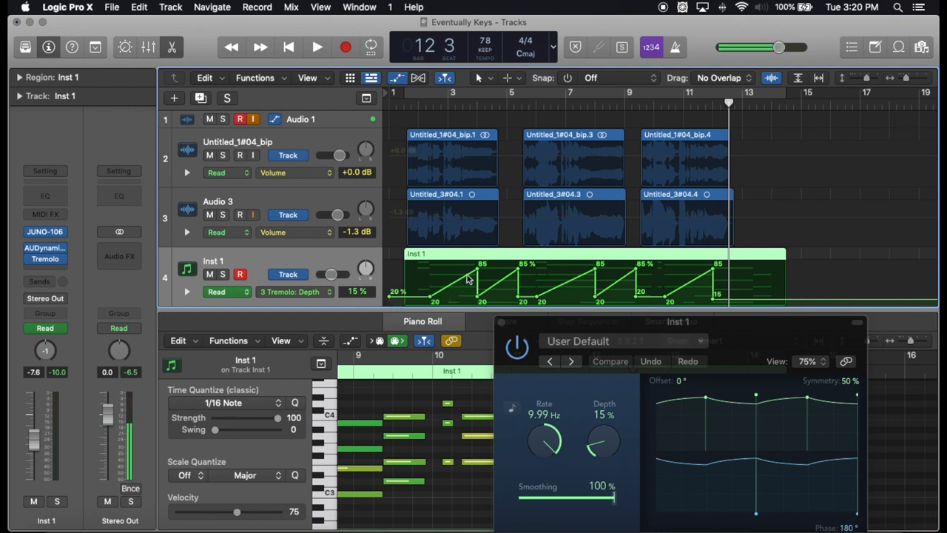
{"action": "mouse_move", "coordinate": [702, 291]}
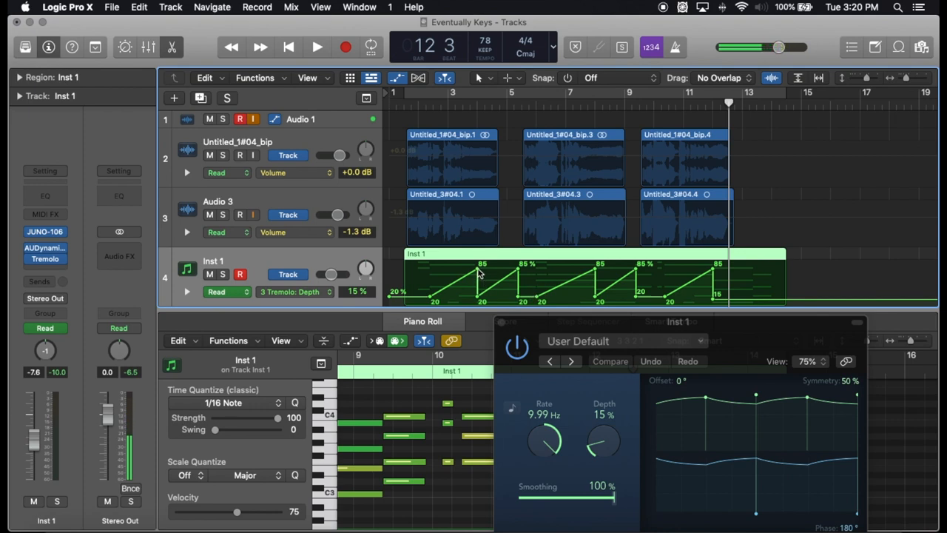
{"action": "mouse_move", "coordinate": [453, 302]}
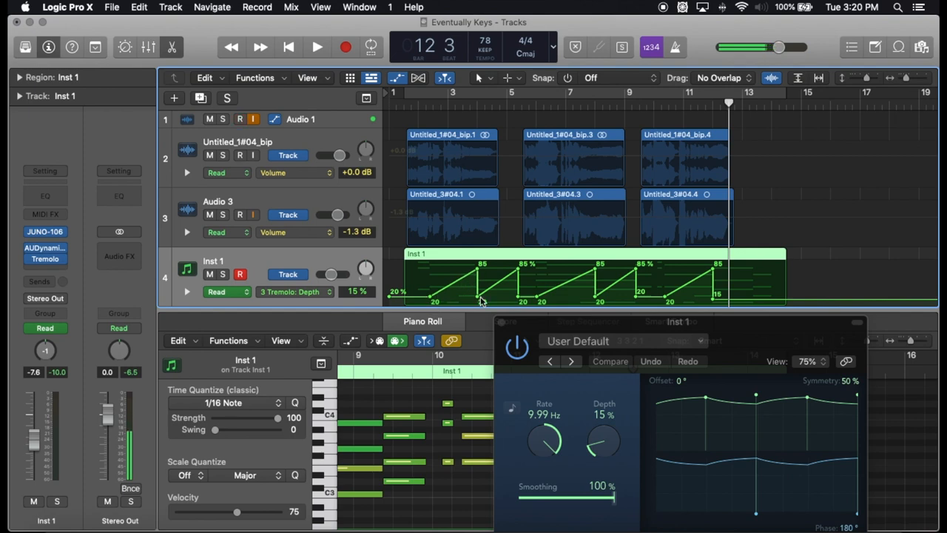
{"action": "left_click", "coordinate": [240, 119]}
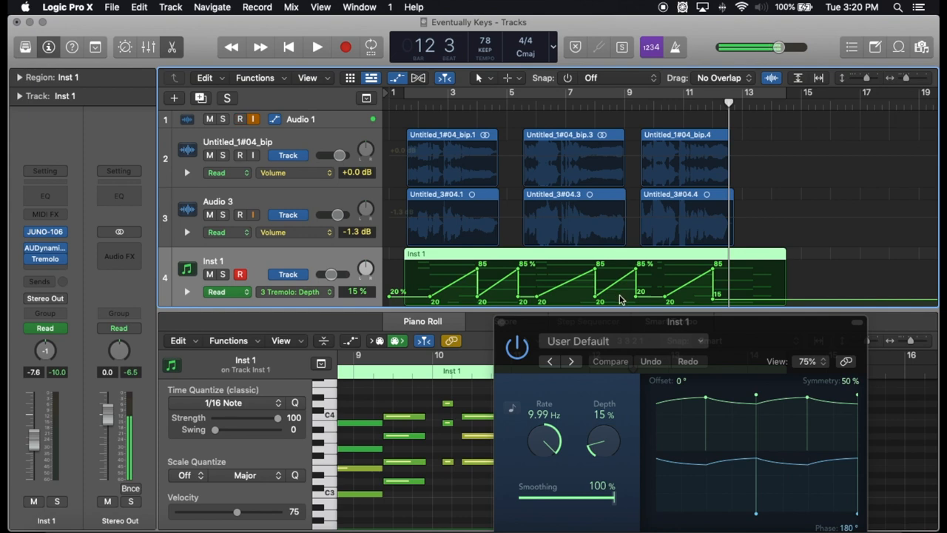
{"action": "left_click", "coordinate": [240, 119]}
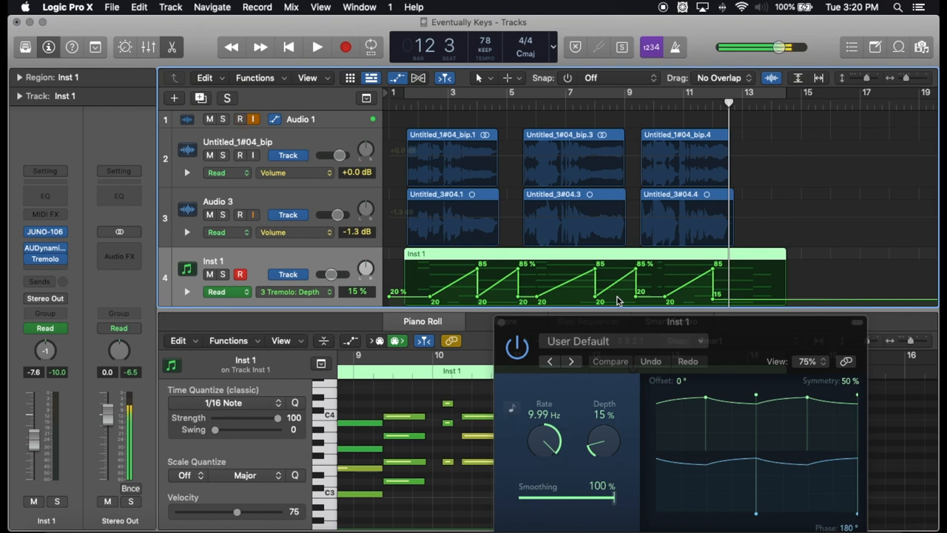
{"action": "mouse_move", "coordinate": [525, 331]}
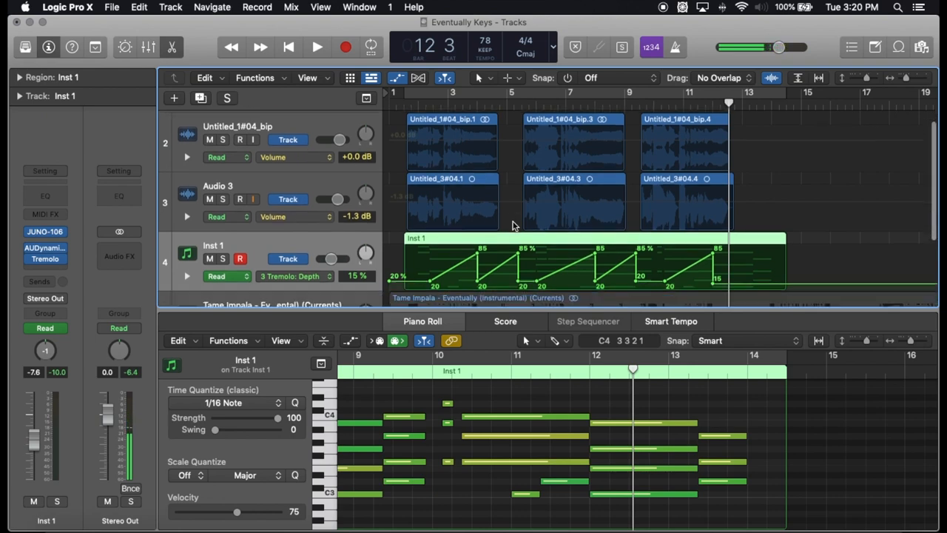
- Insert a Channel EQ after the Tremolo in the Inst 1 Audio FX slots
{"action": "scroll", "scroll_direction": "down", "scroll_amount": 3}
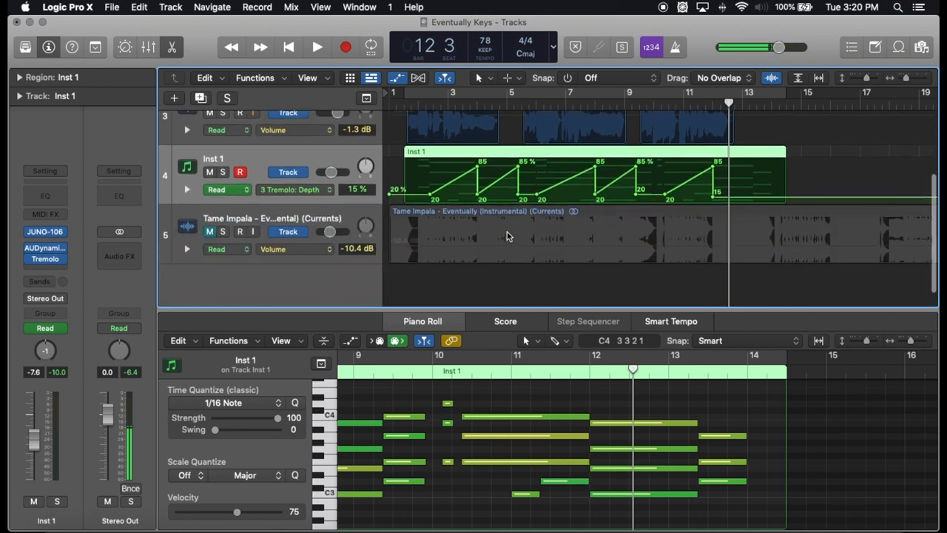
{"action": "scroll", "scroll_direction": "up", "scroll_amount": 3}
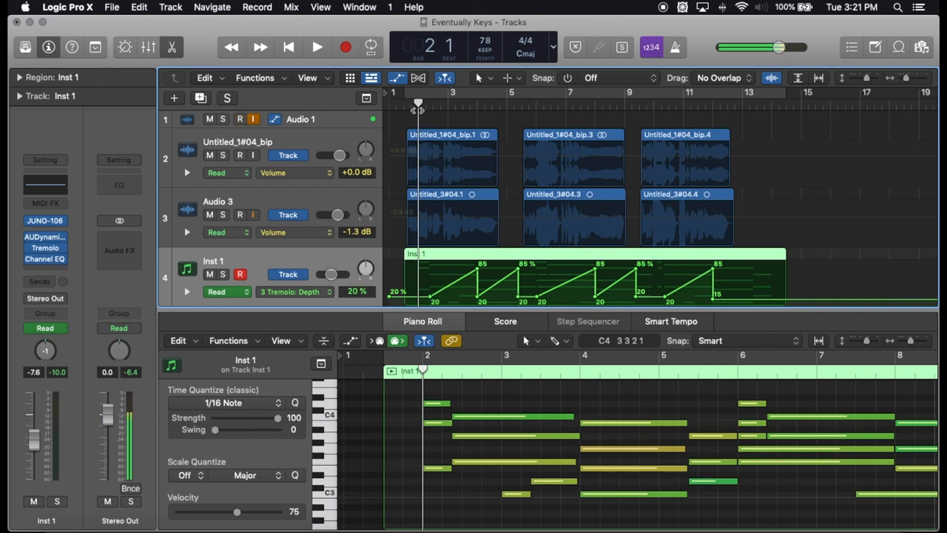
{"action": "left_click", "coordinate": [240, 118]}
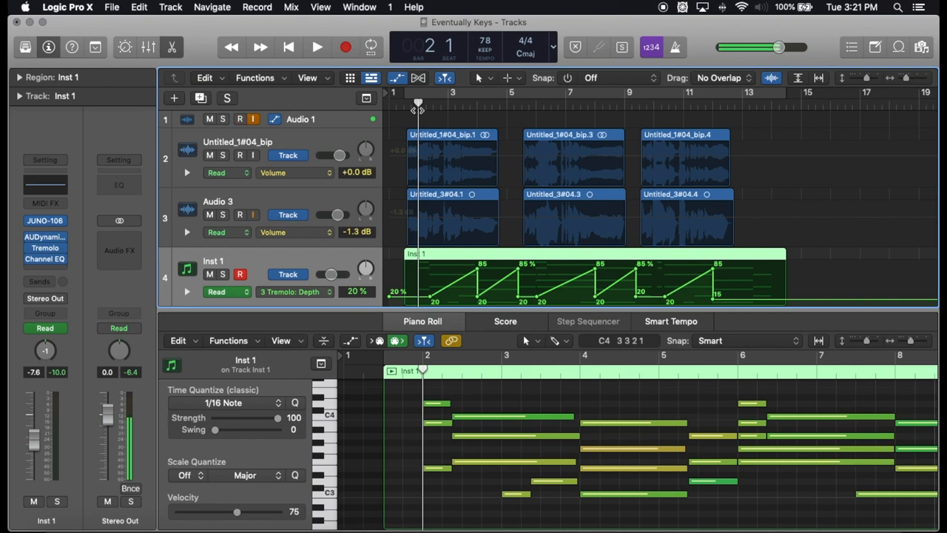
{"action": "left_click", "coordinate": [240, 118]}
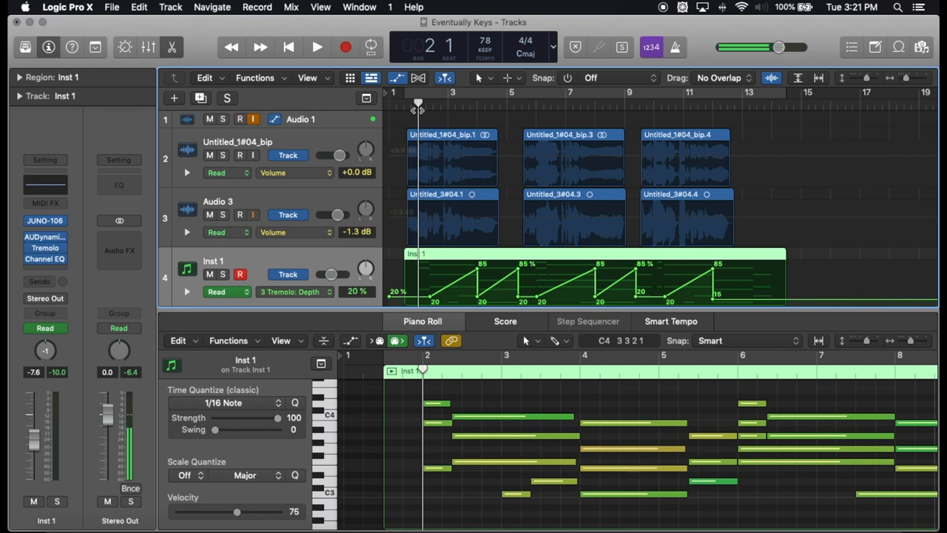
{"action": "left_click", "coordinate": [240, 119]}
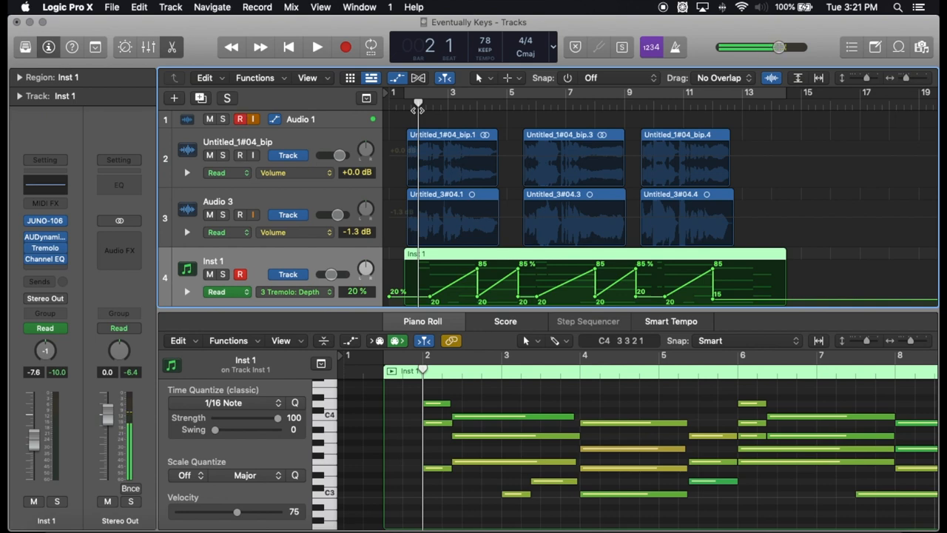